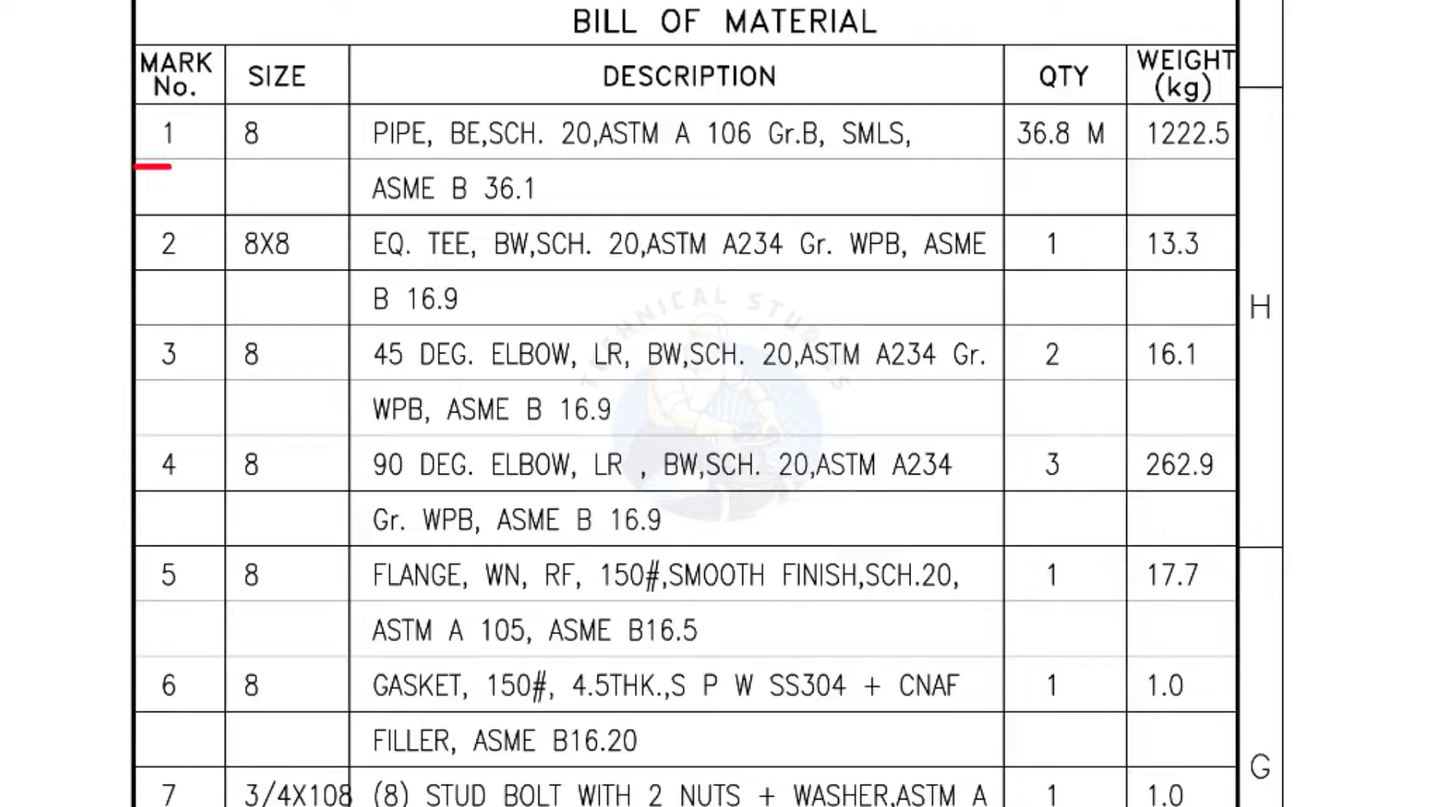
# - Underline the item 1 pipe row in red and scroll the table down to item 8
pyautogui.moveTo(164, 165); pyautogui.dragTo(563, 164)
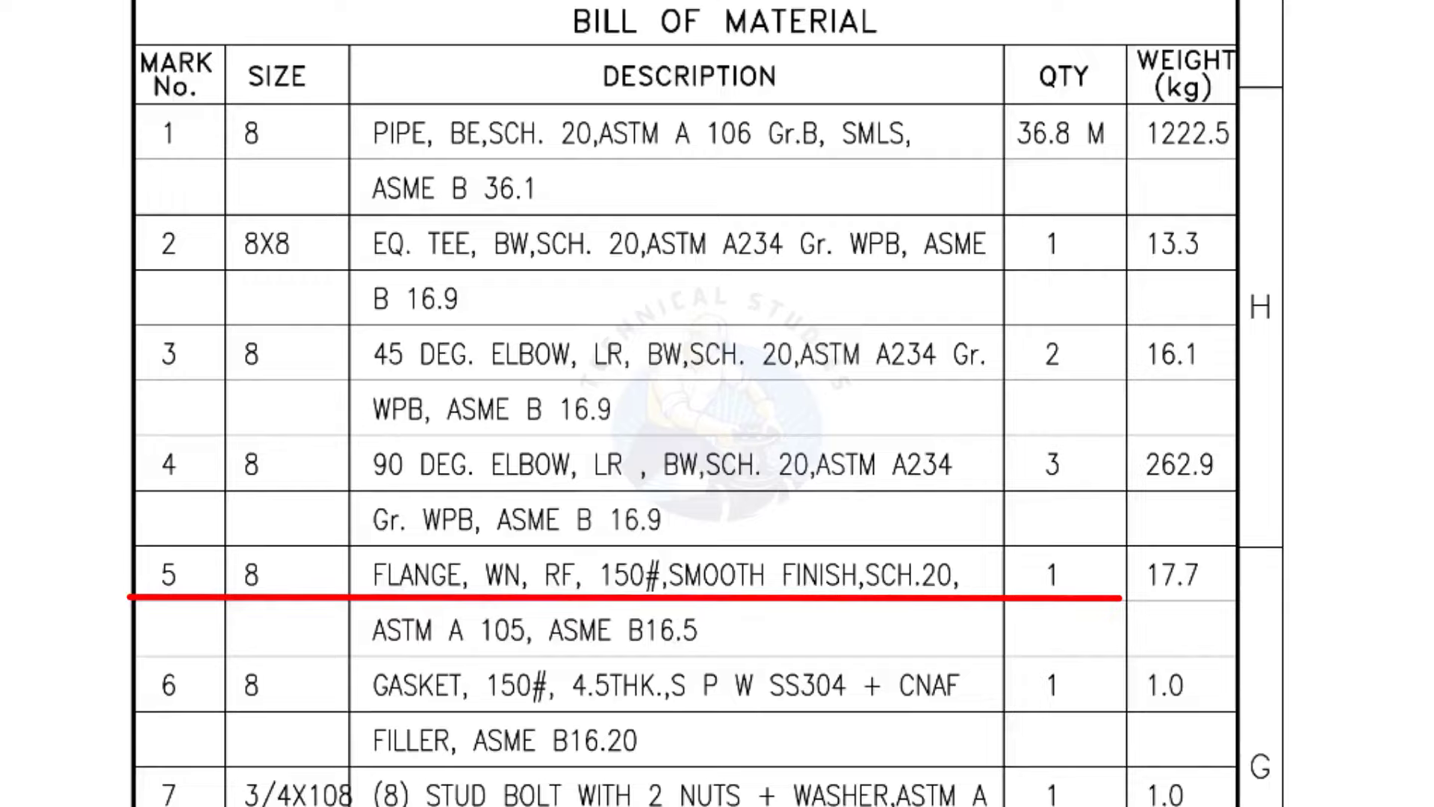
pyautogui.scroll(-3)
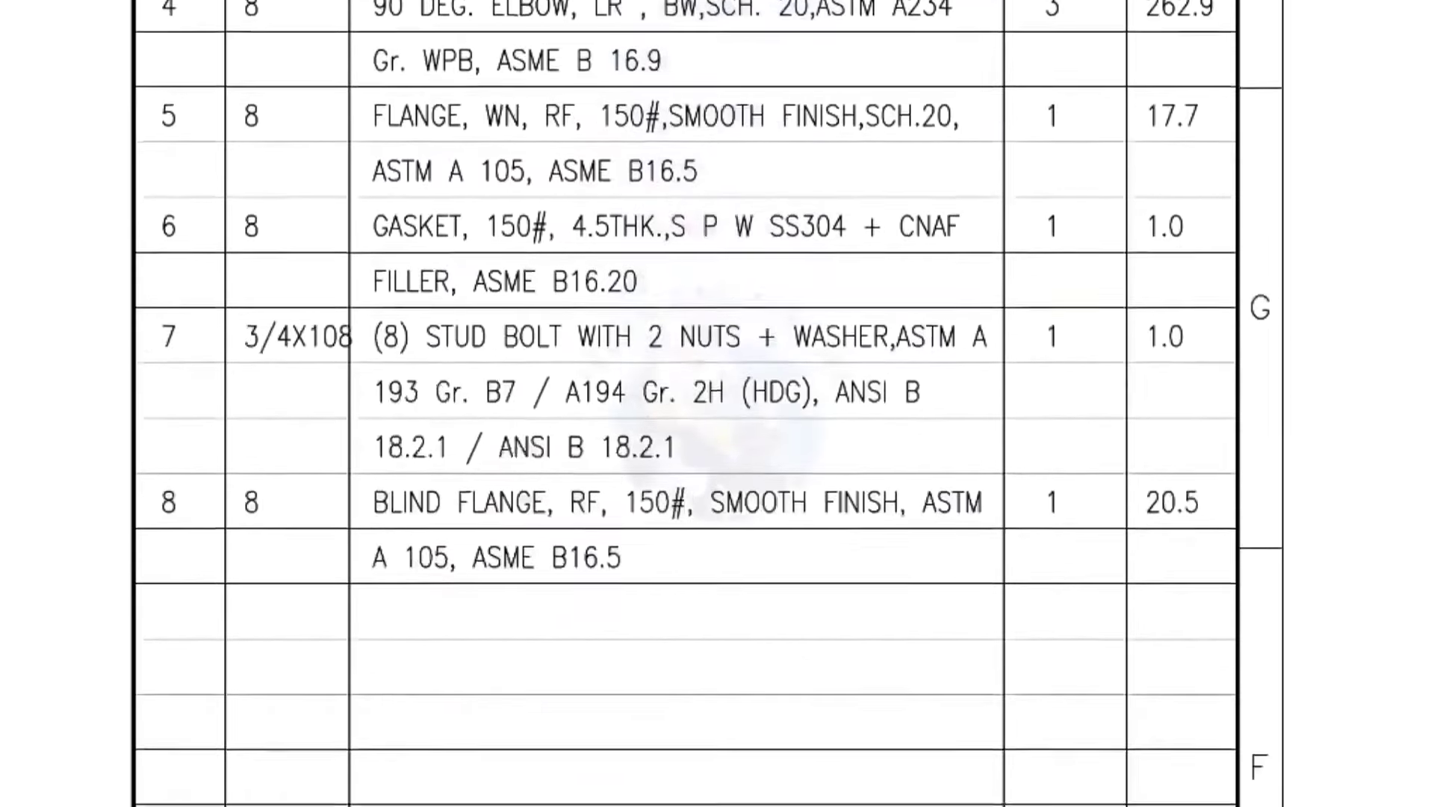